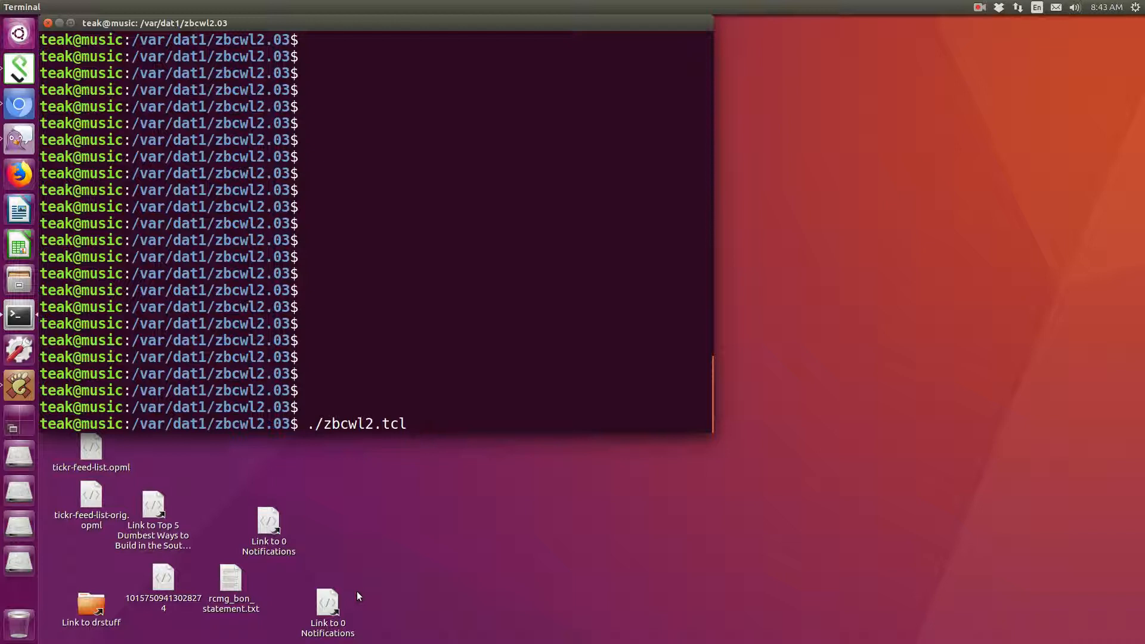
pyautogui.moveTo(385, 581)
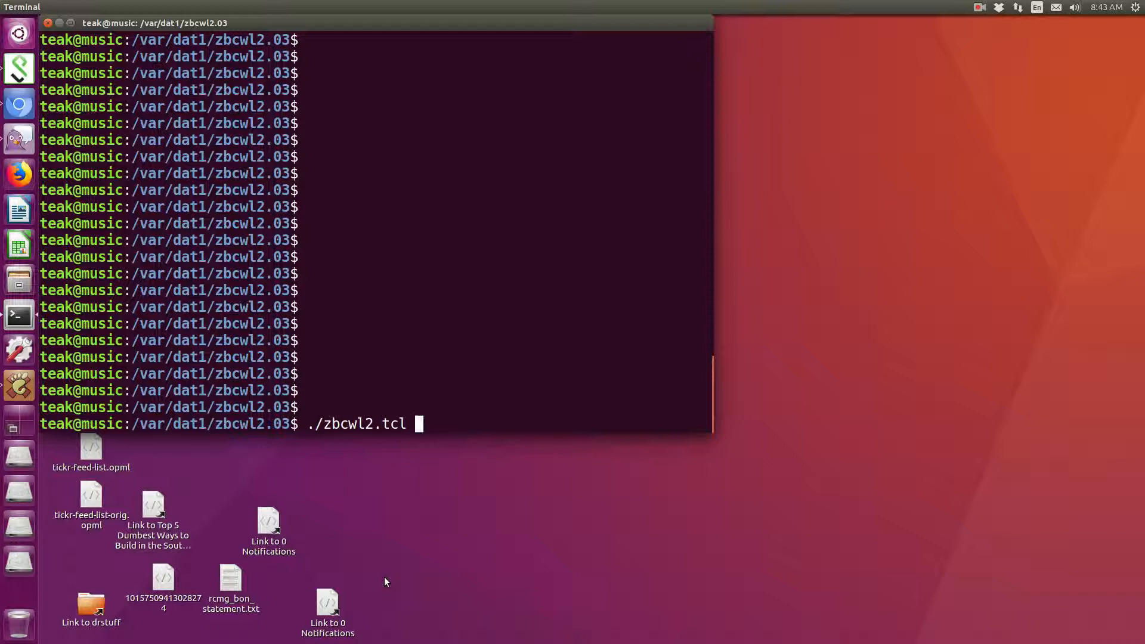
# Launch the Chess War Level 2 game by running ./zbcwl2.tcl in Terminal
pyautogui.press('Return')
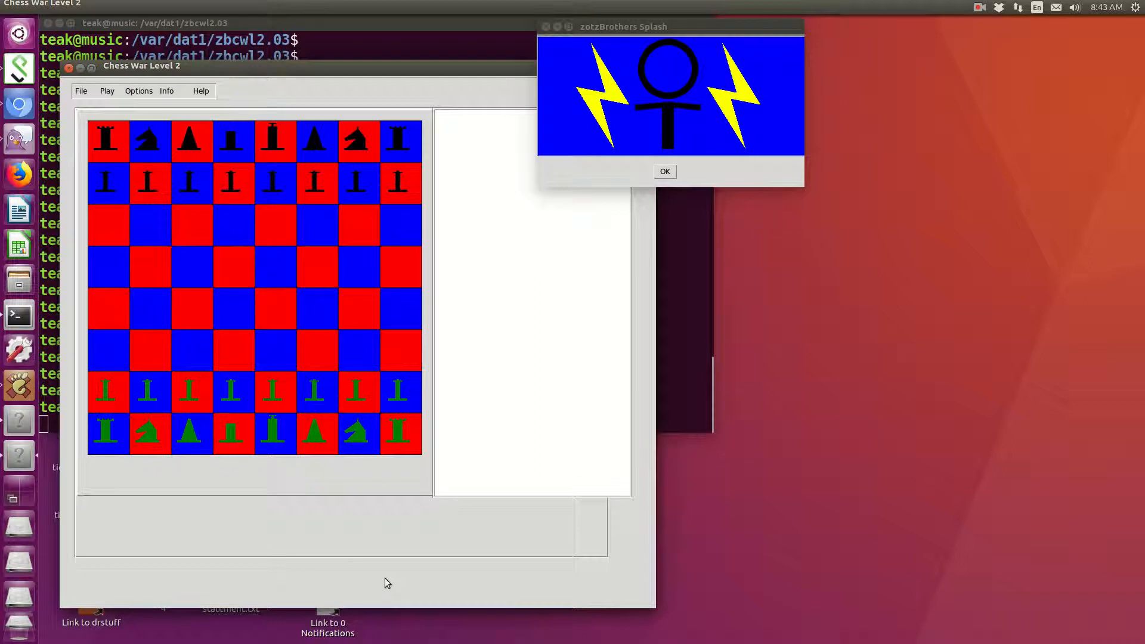
# Dismiss the zotzBrothers splash dialog so the starting board is ready
pyautogui.click(664, 171)
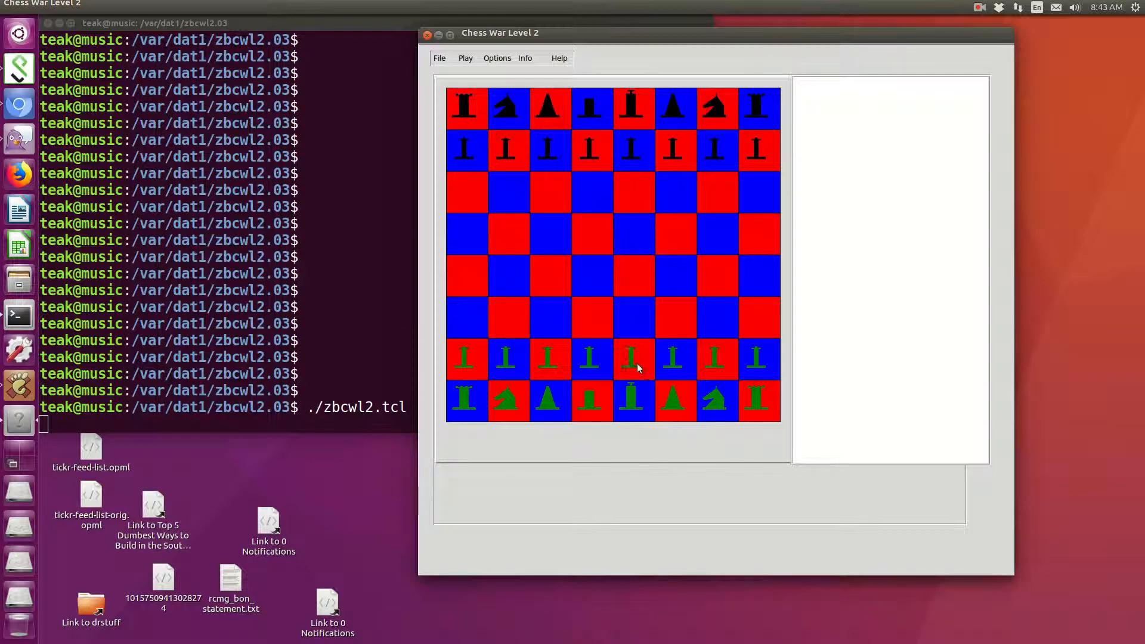
# Advance green's king pawn two squares into the centre
pyautogui.click(632, 358)
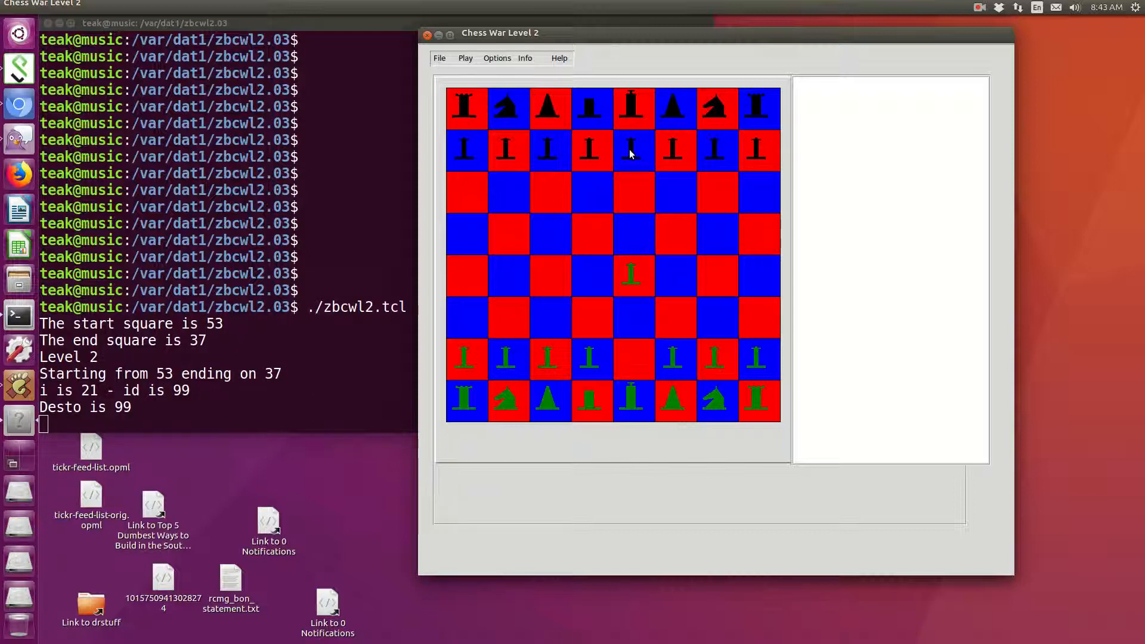
pyautogui.click(632, 152)
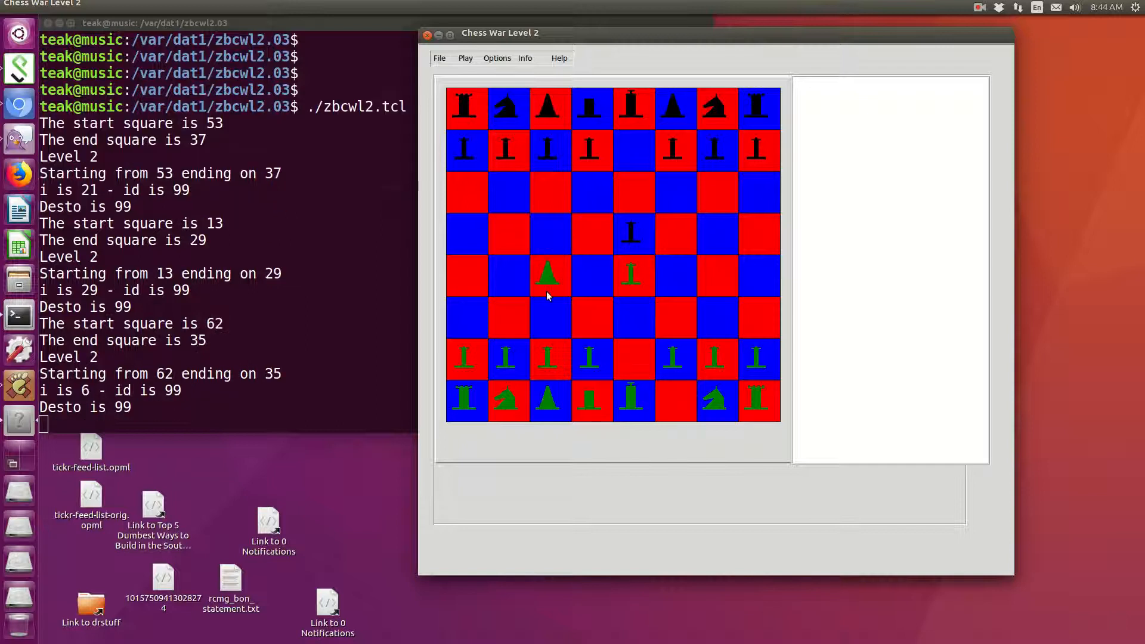
pyautogui.moveTo(683, 115)
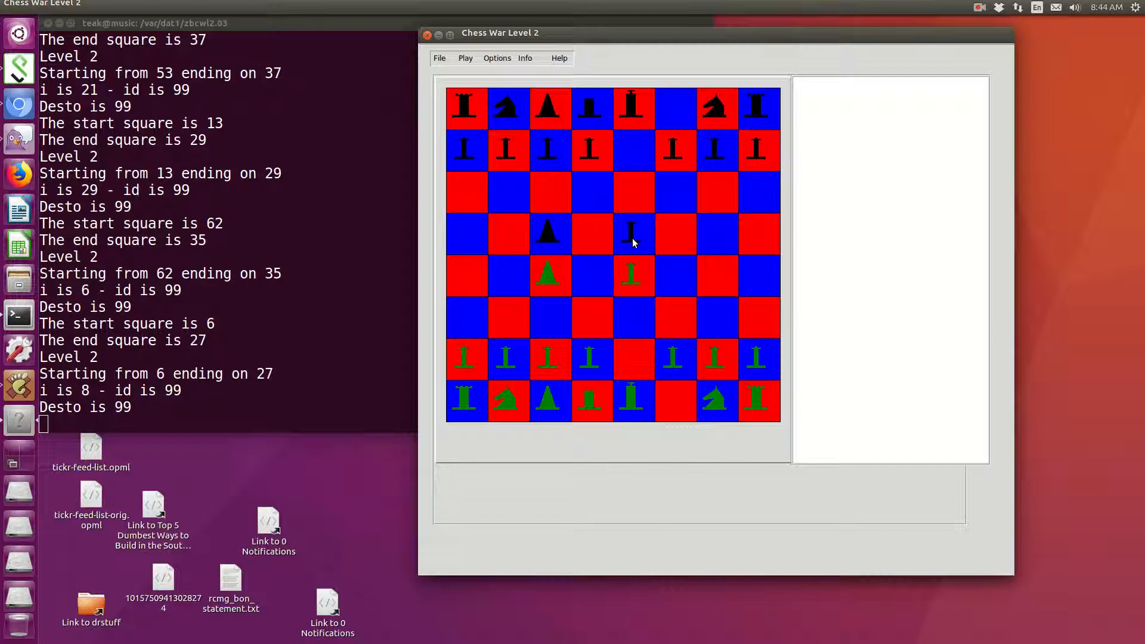
pyautogui.moveTo(656, 231)
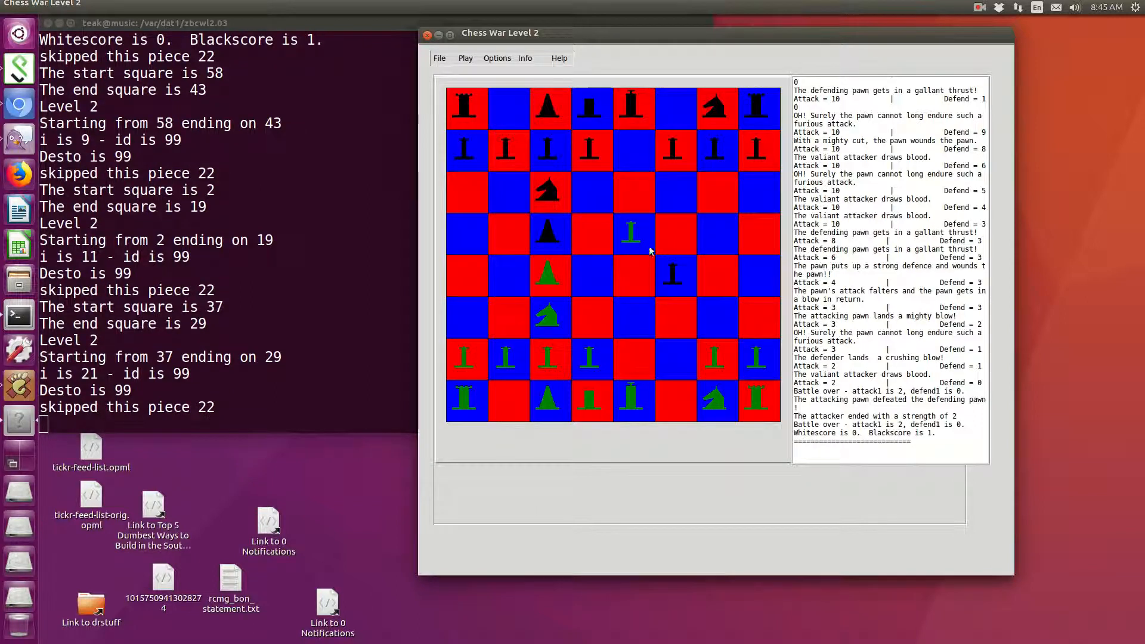
pyautogui.moveTo(719, 113)
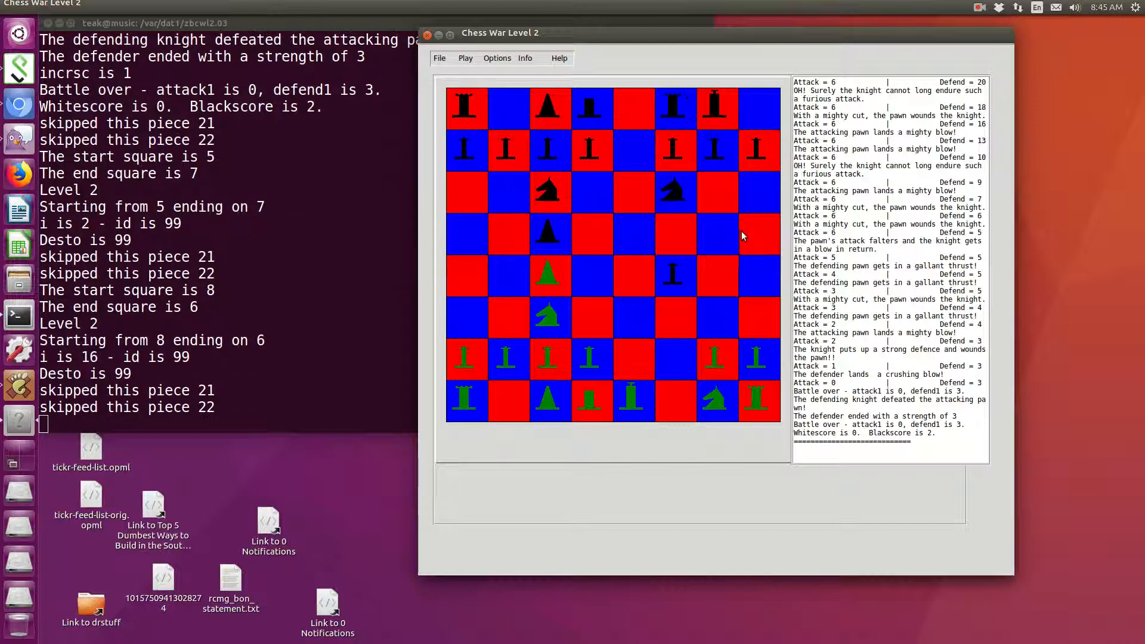
pyautogui.moveTo(752, 223)
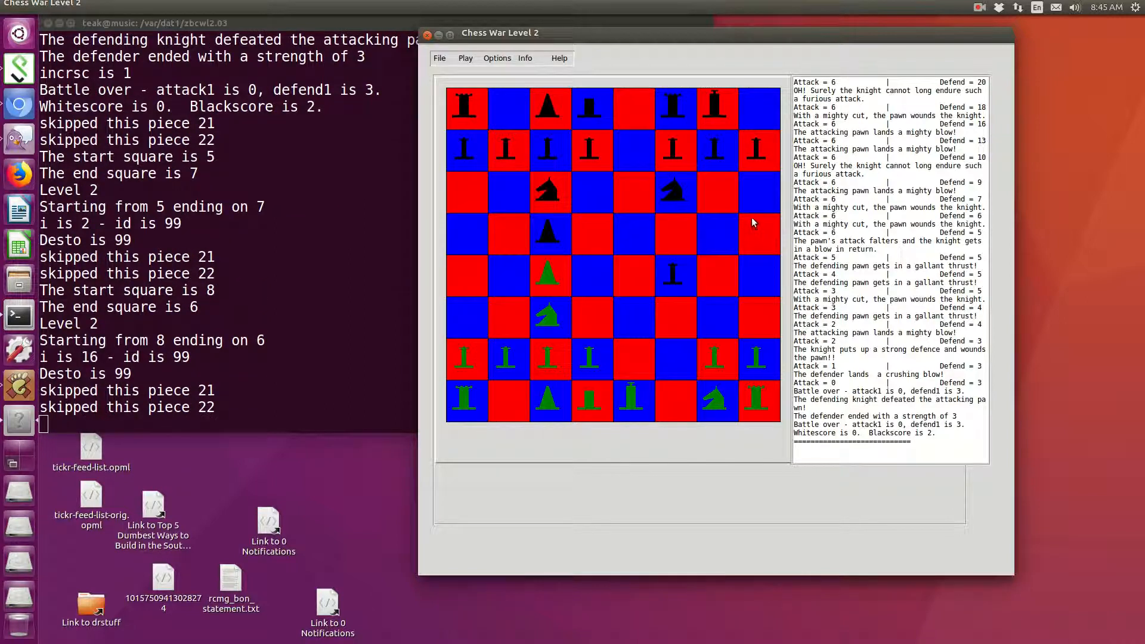
pyautogui.moveTo(734, 283)
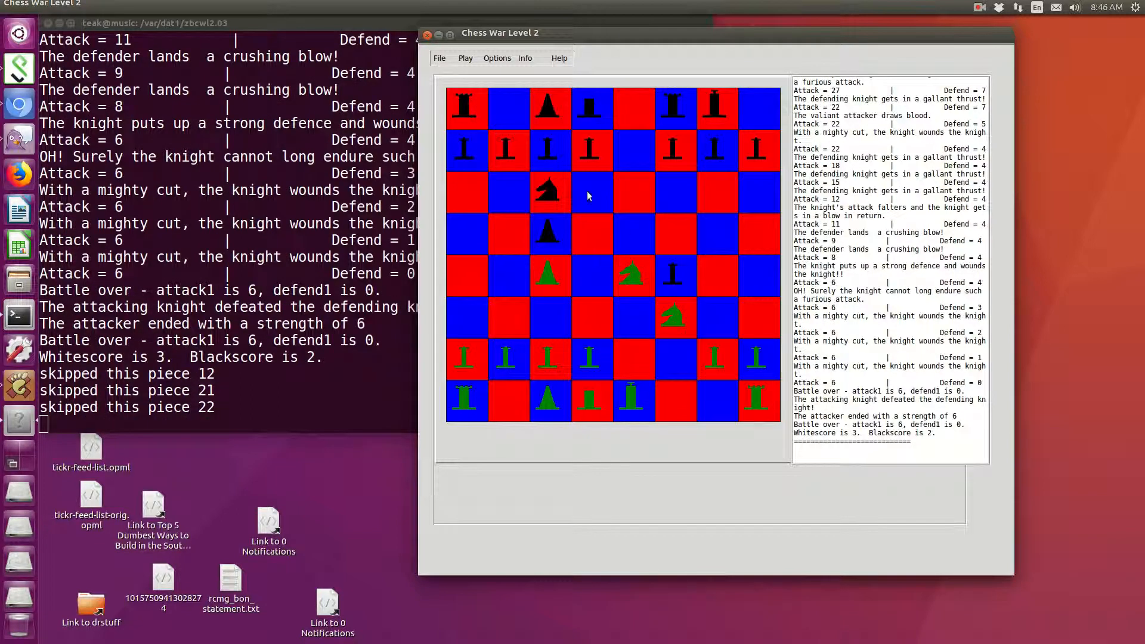
pyautogui.moveTo(588, 153)
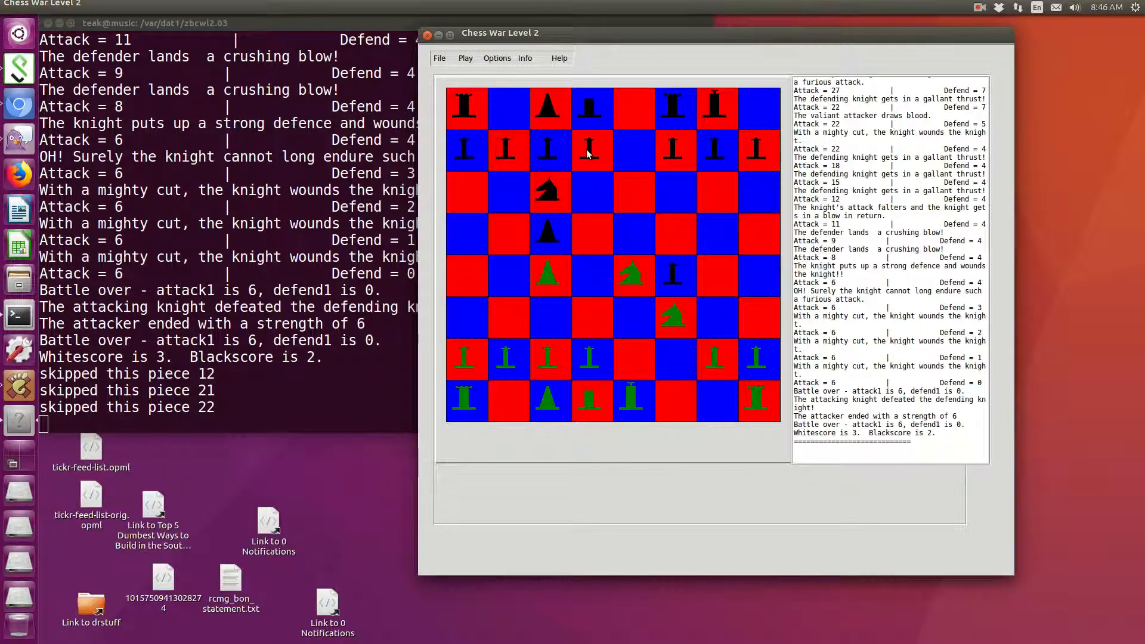
# Select a green piece to continue attacking black
pyautogui.click(589, 151)
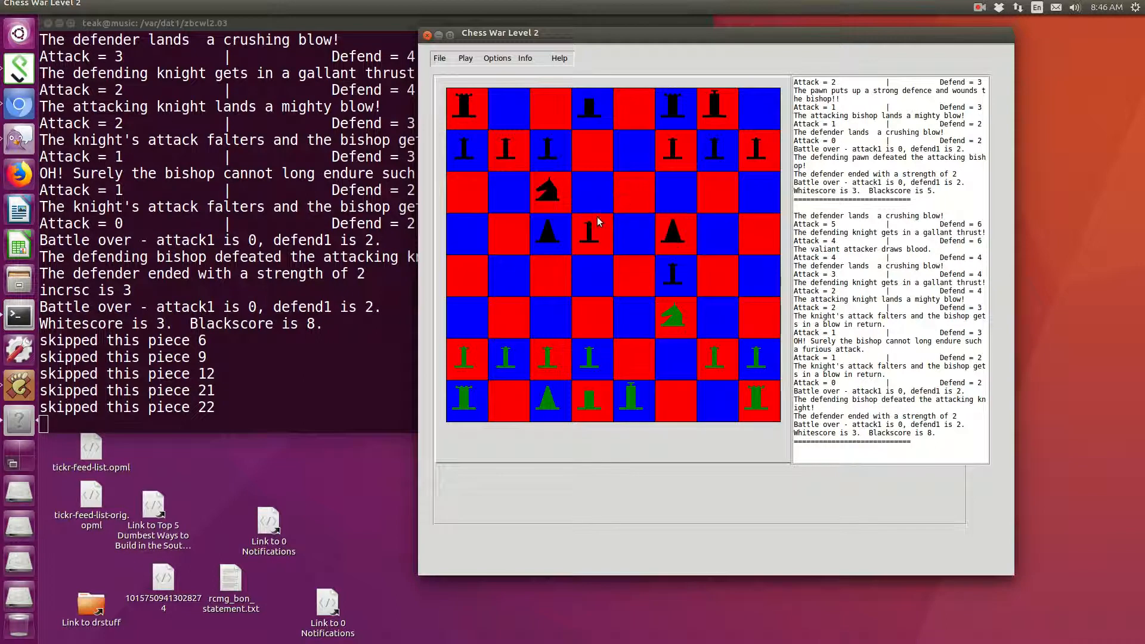
pyautogui.moveTo(619, 244)
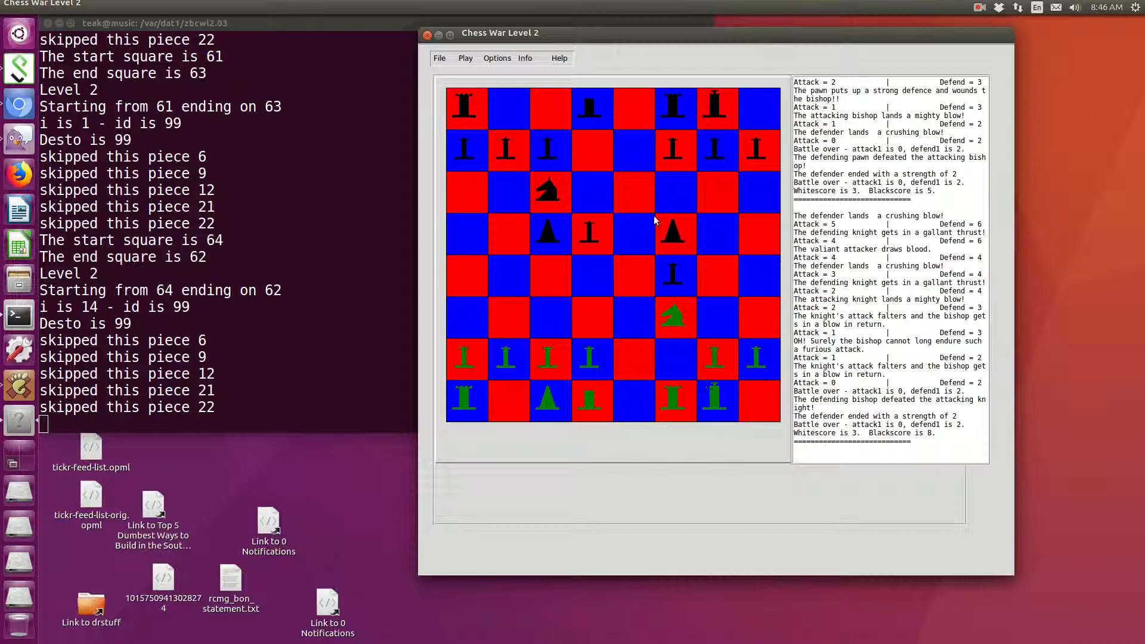
pyautogui.moveTo(699, 238)
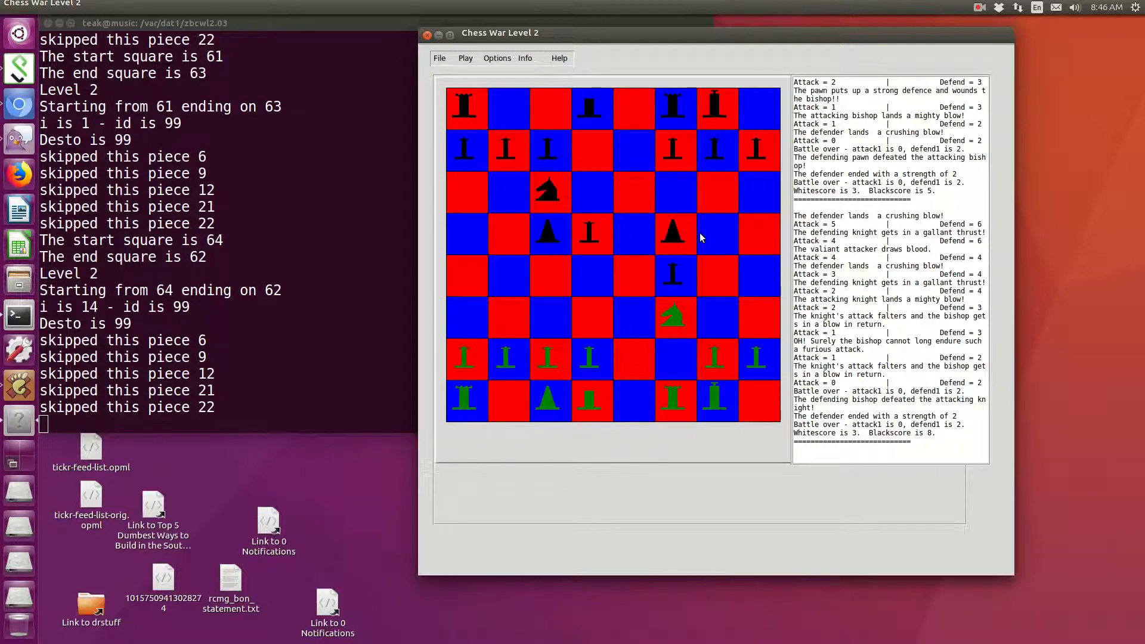
pyautogui.moveTo(673, 201)
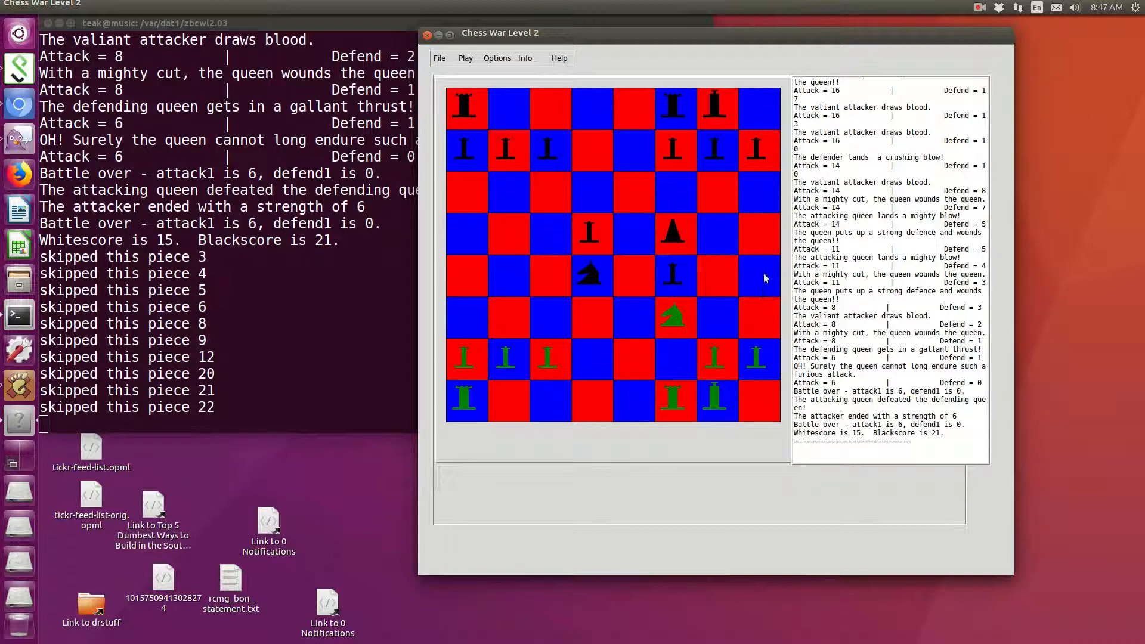
pyautogui.moveTo(666, 81)
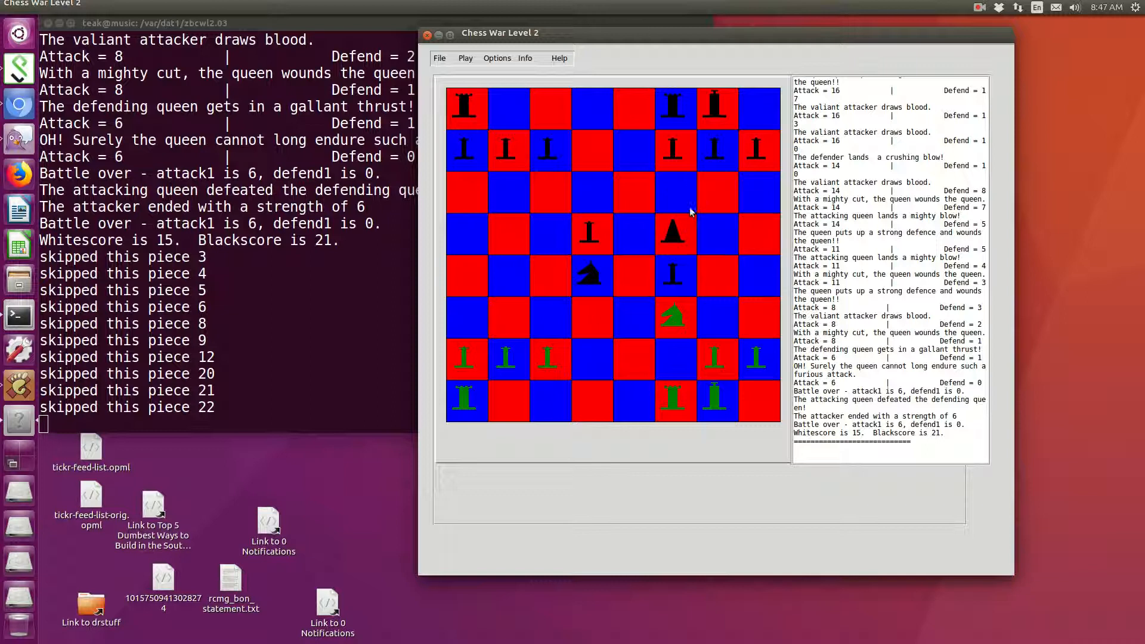
pyautogui.moveTo(654, 241)
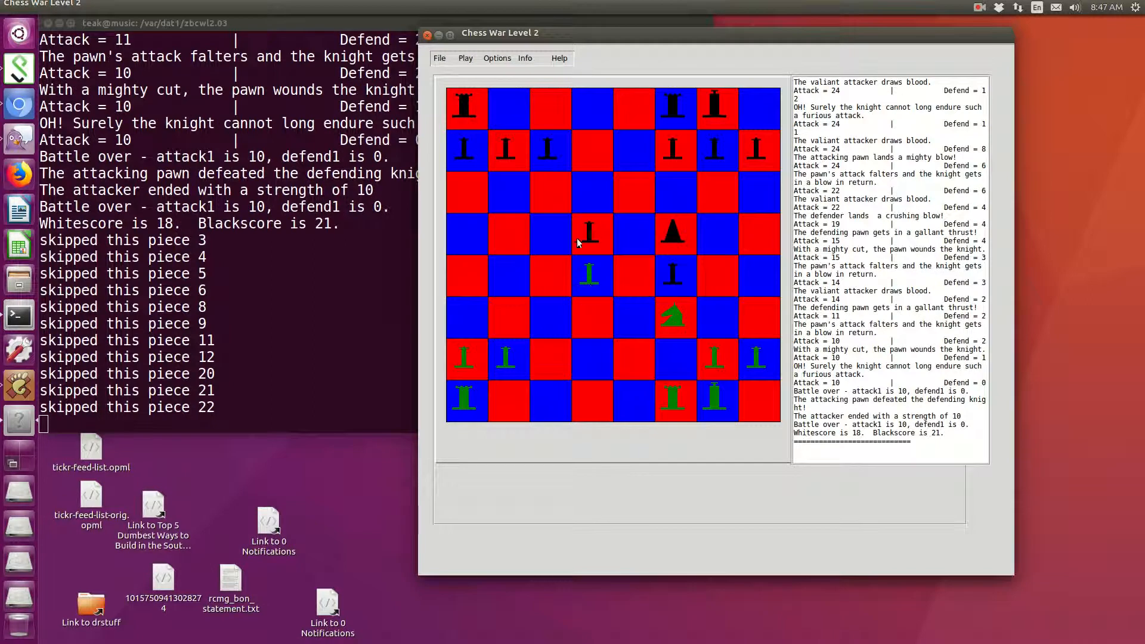
pyautogui.moveTo(673, 240)
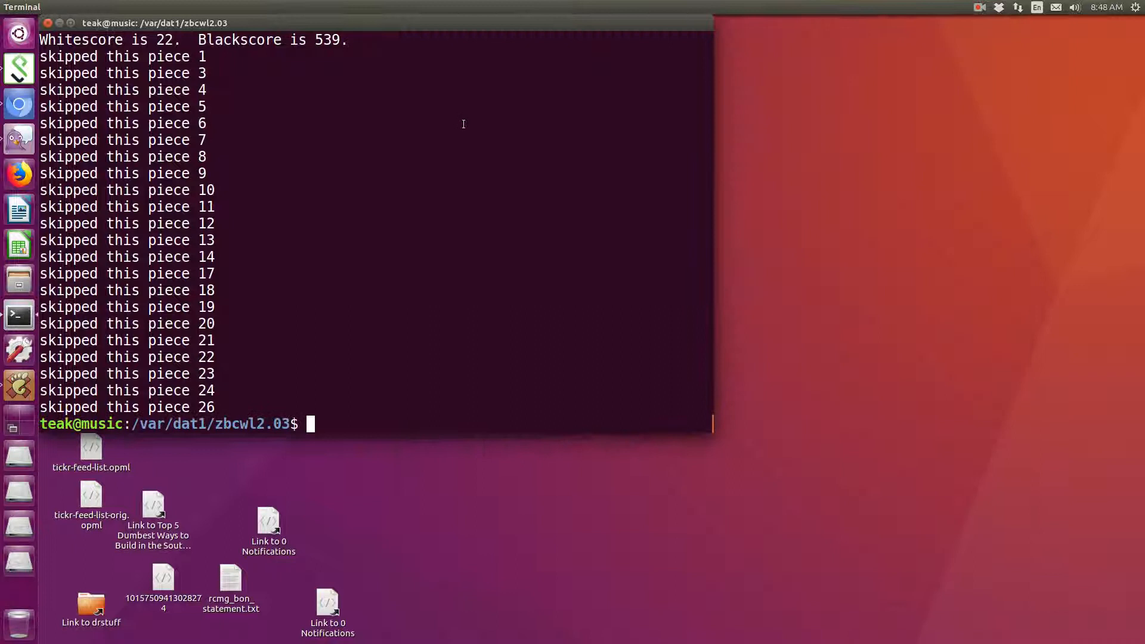
# Close the finished game, printing final scores white 22 and black 539
pyautogui.click(979, 7)
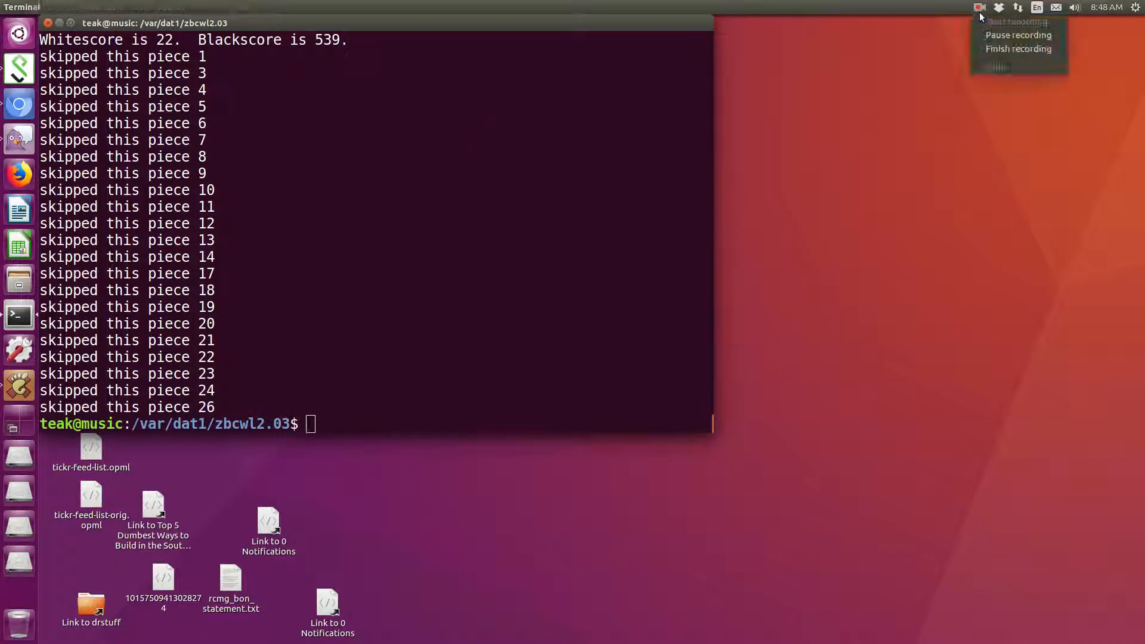